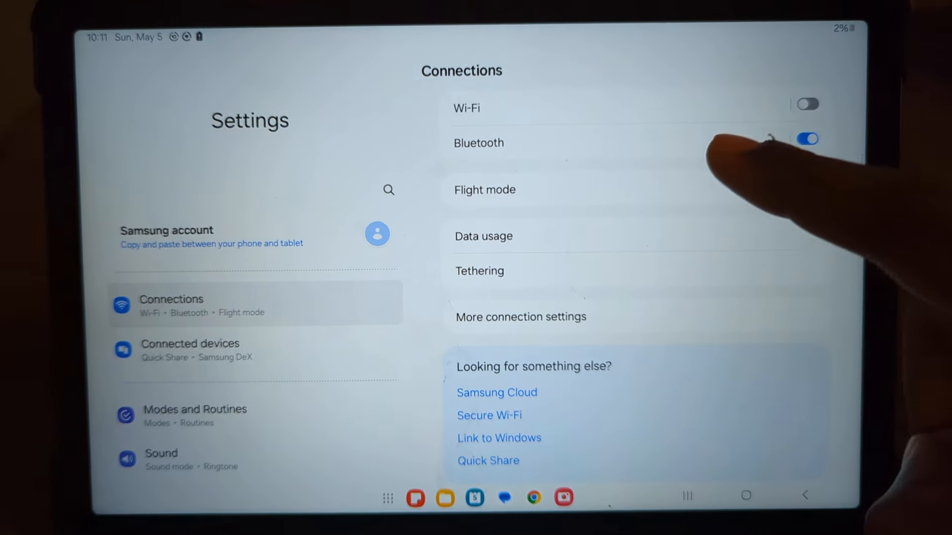
Step: Show the Bluetooth page scanning nearby devices, listing SIMZSTER-PC and Fintie EB030
left_click(478, 142)
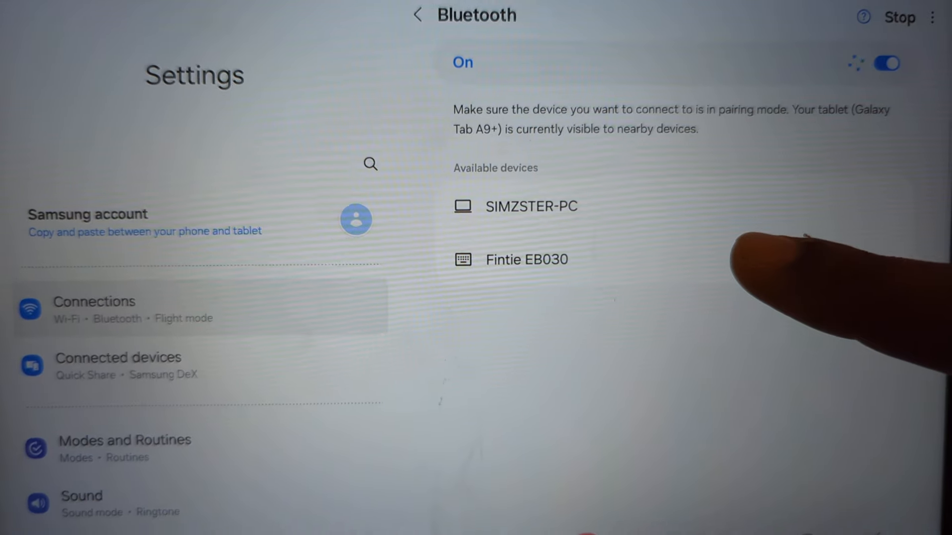
Step: Select Fintie EB030 under Available devices and confirm the pairing request
left_click(525, 258)
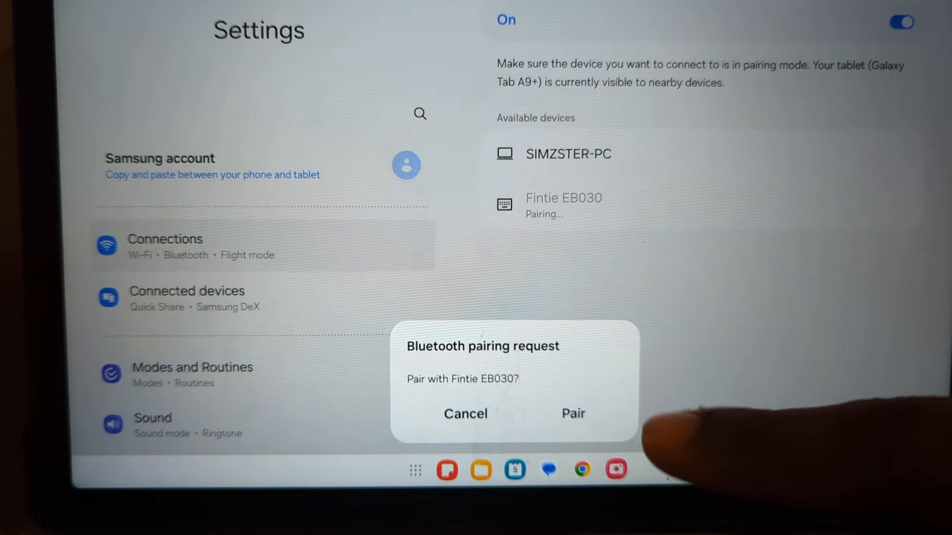
left_click(573, 413)
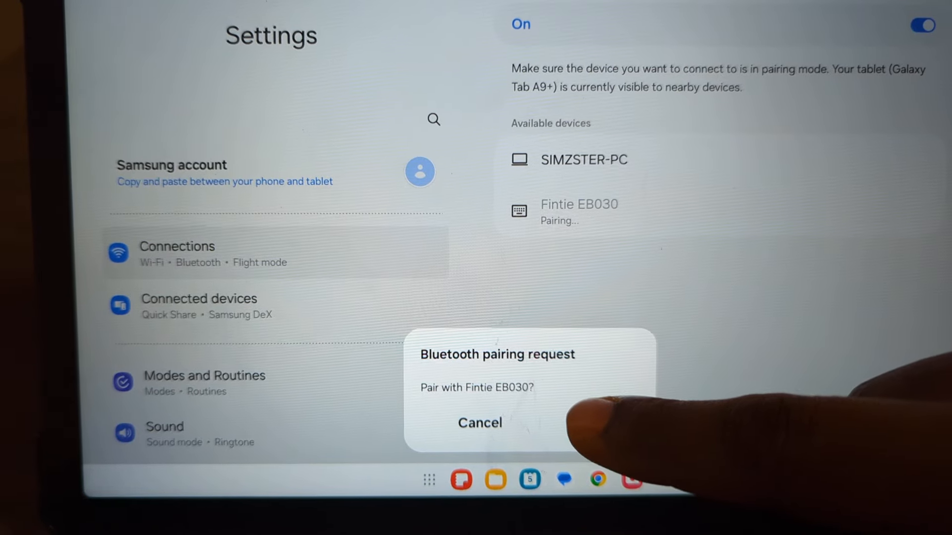
left_click(479, 423)
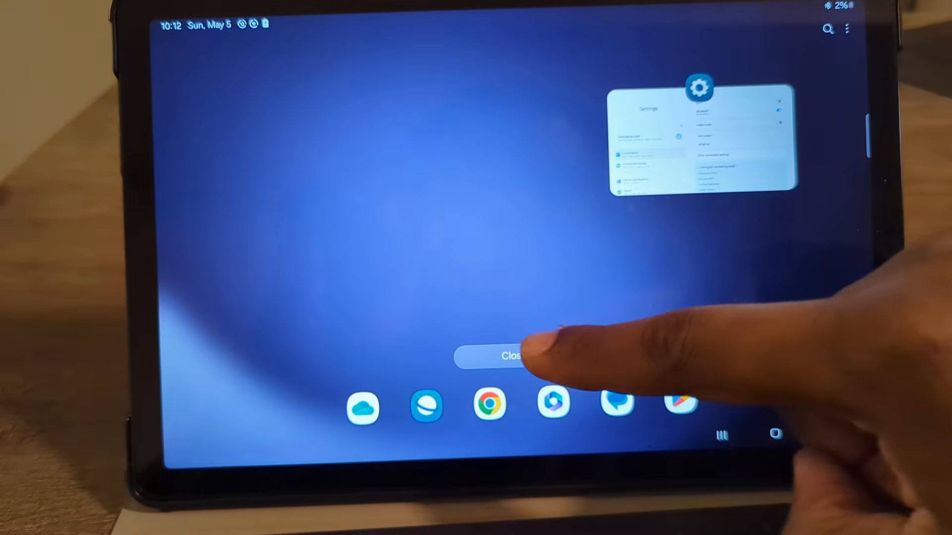
Step: Clear all recent apps and launch Chrome from the dock using the keyboard
left_click(501, 356)
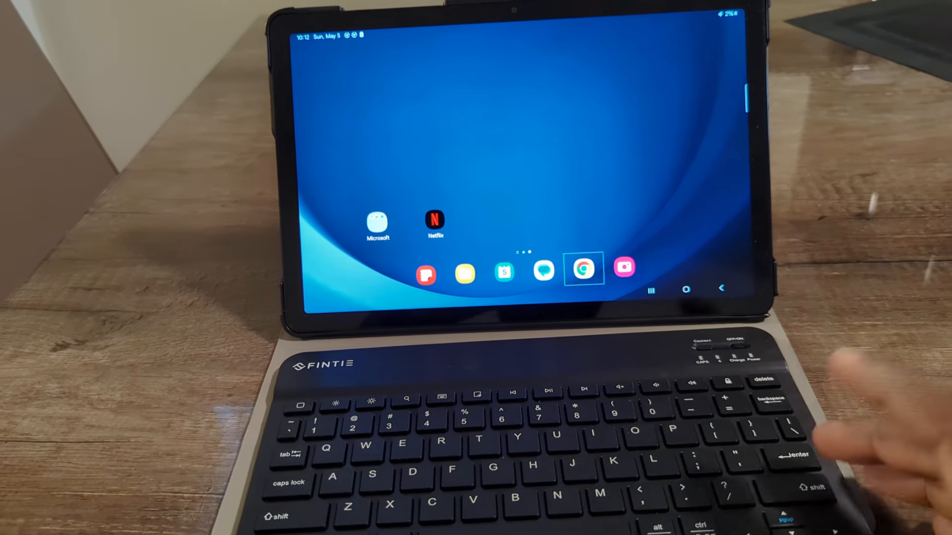
left_click(583, 267)
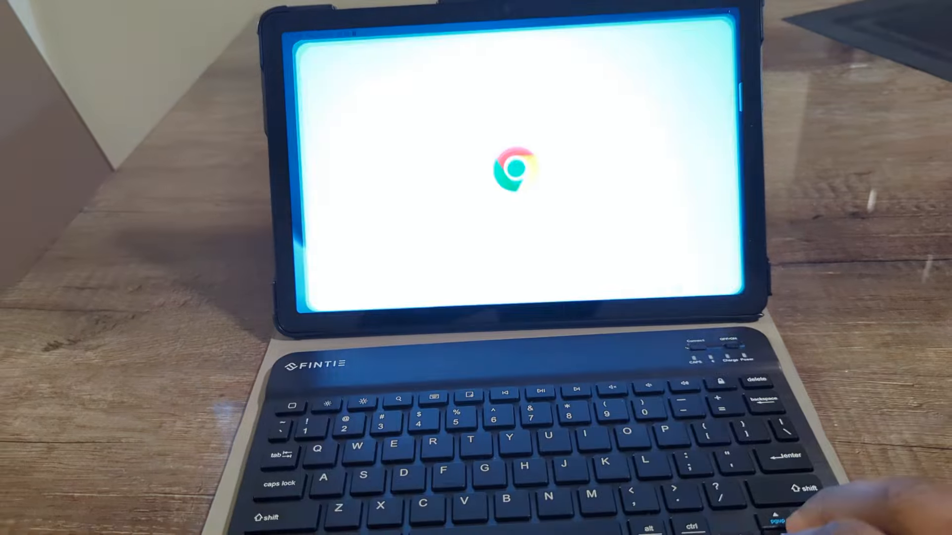